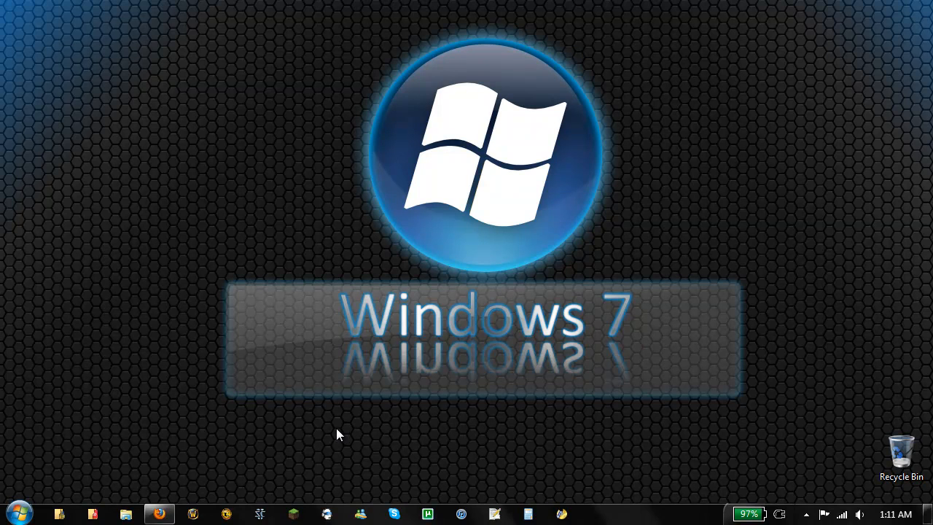
pyautogui.moveTo(296, 465)
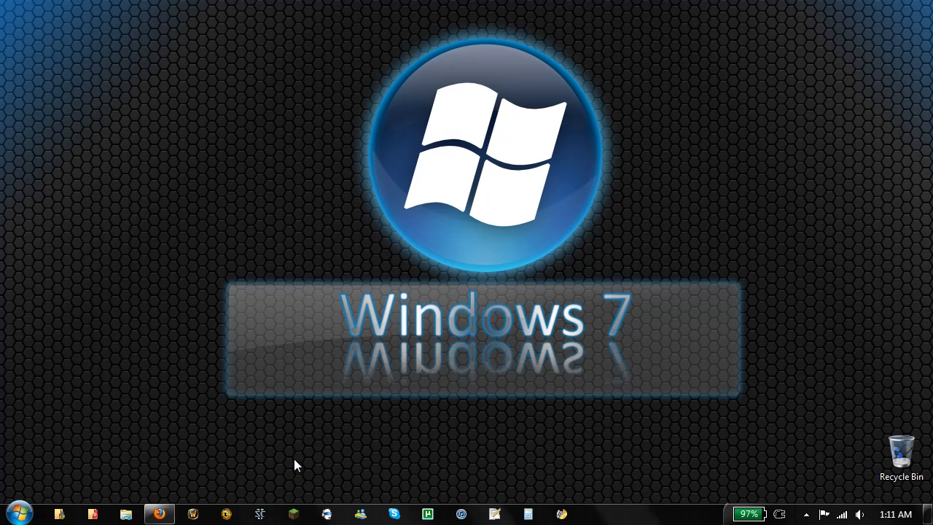
pyautogui.moveTo(281, 465)
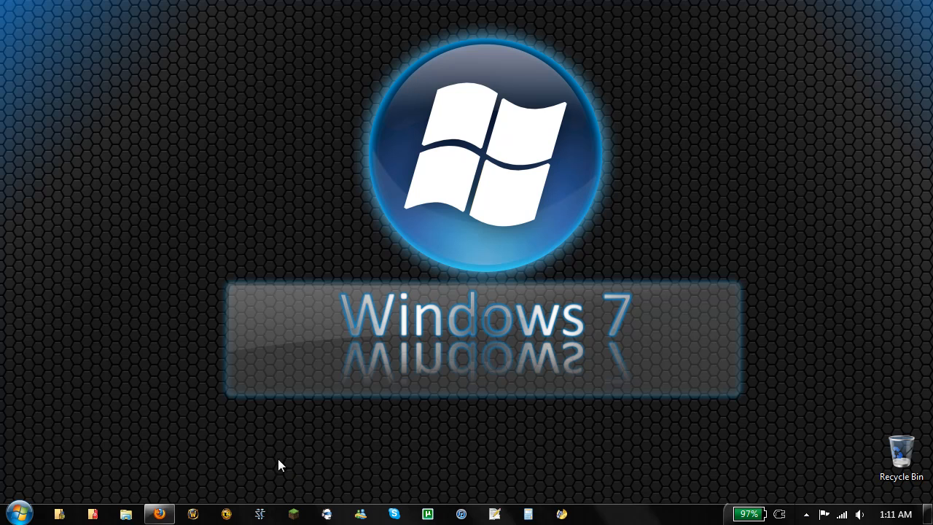
# Step: Launch WinX DVD Ripper Platinum from the taskbar and choose lossless 1:1 Copy output
pyautogui.click(159, 513)
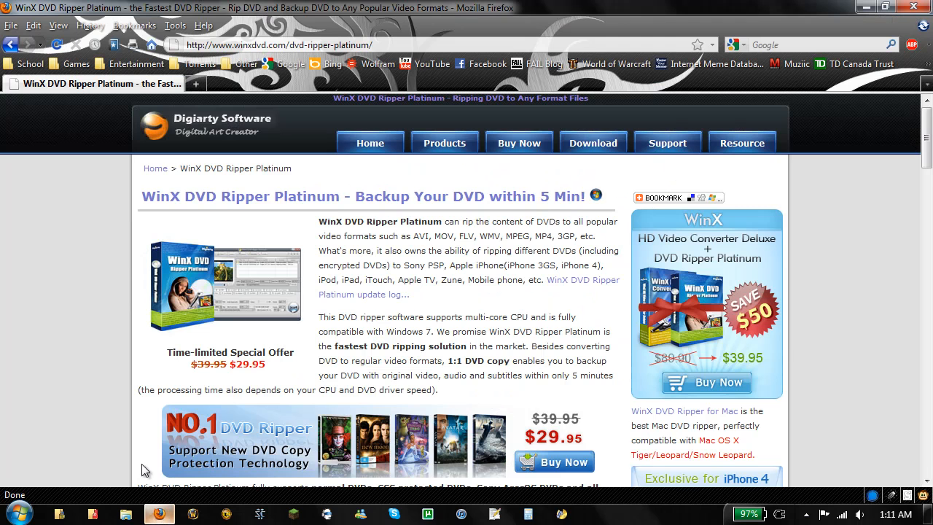
pyautogui.moveTo(76, 308)
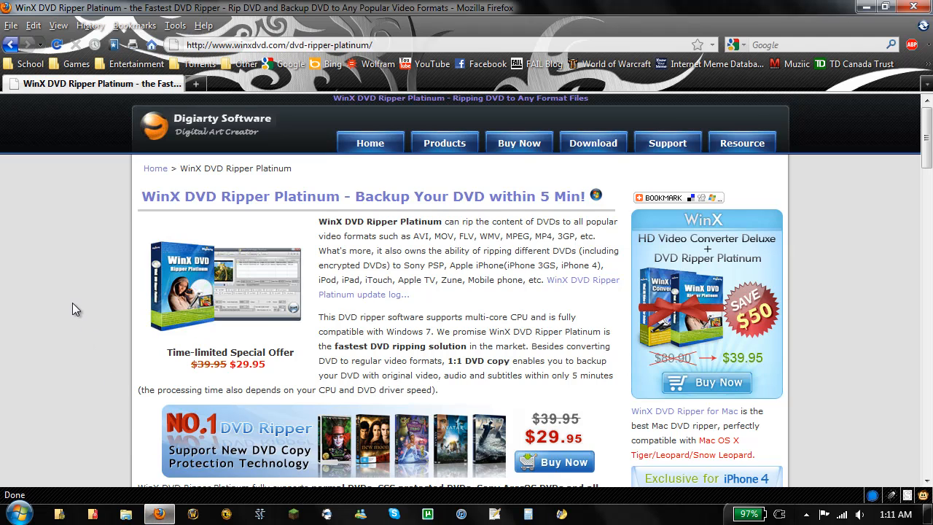
pyautogui.moveTo(78, 283)
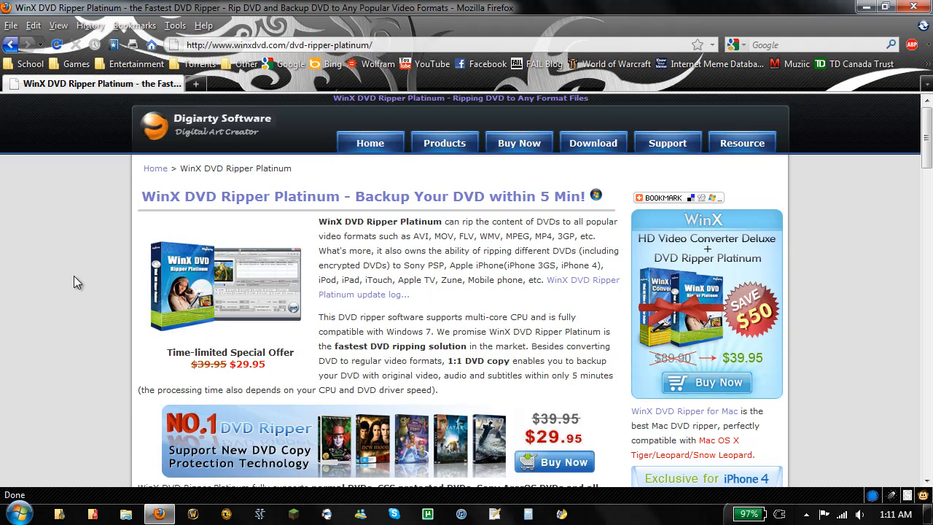
pyautogui.scroll(-3)
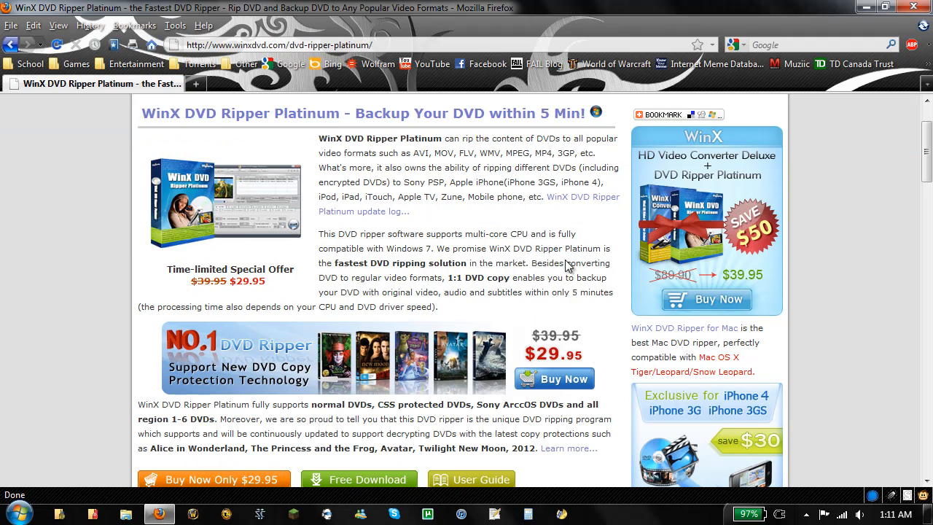
pyautogui.scroll(-3)
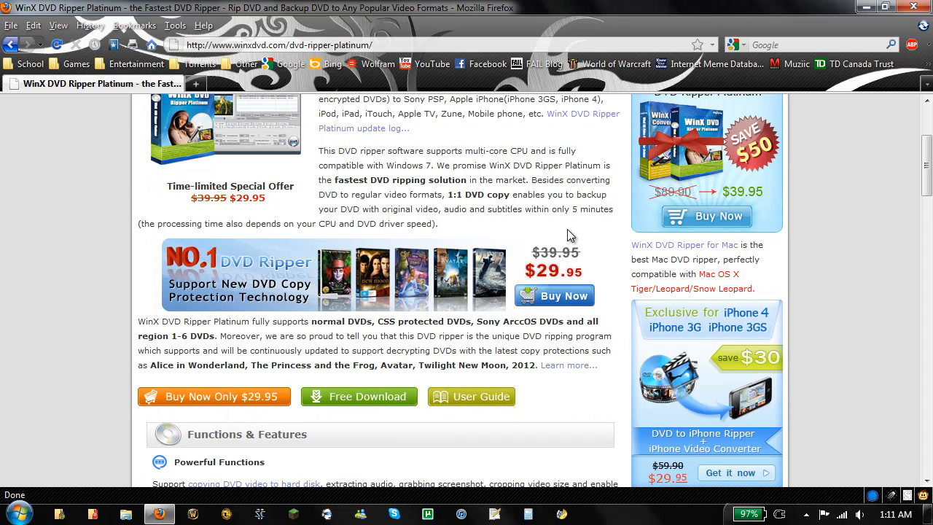
pyautogui.moveTo(372, 390)
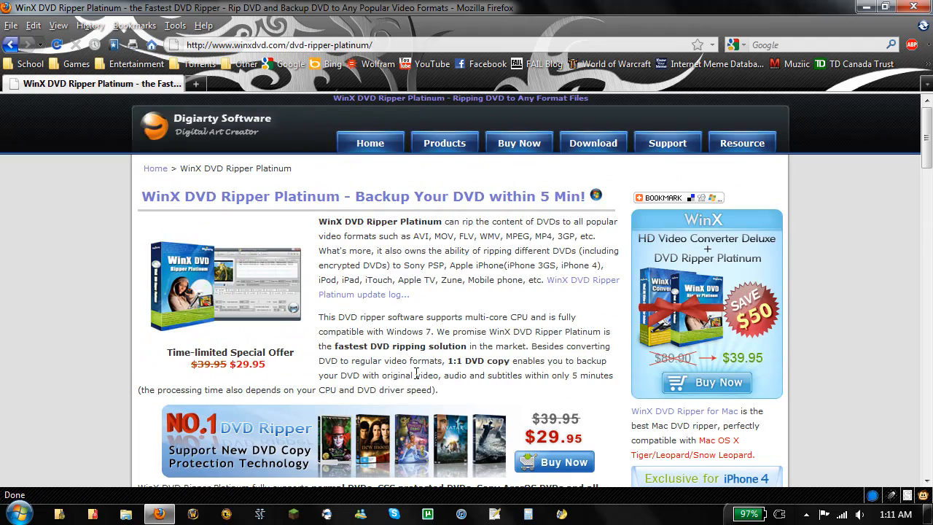
pyautogui.moveTo(896, 24)
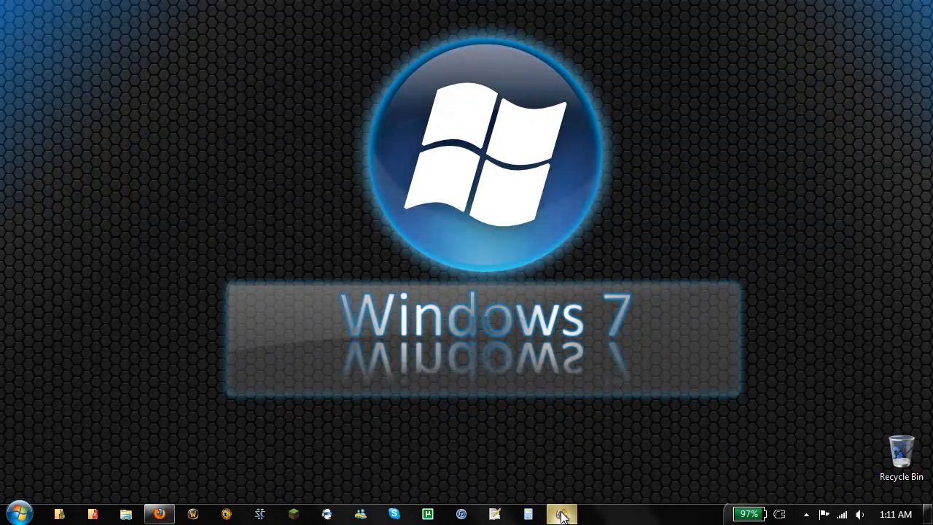
pyautogui.click(561, 513)
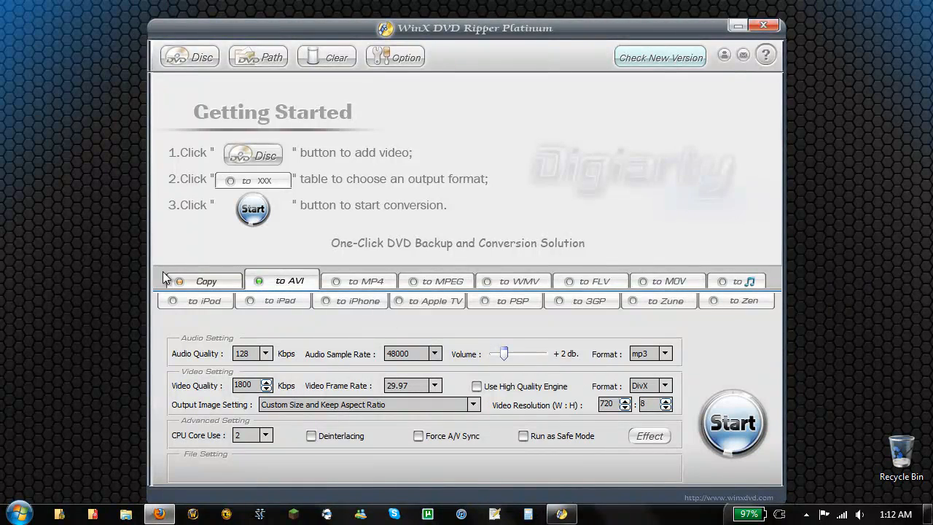
pyautogui.click(206, 281)
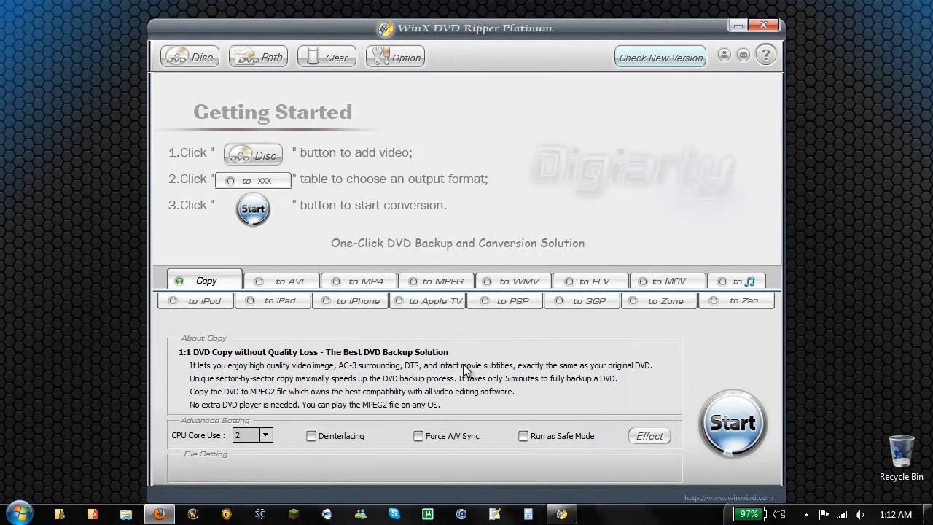
pyautogui.moveTo(591, 353)
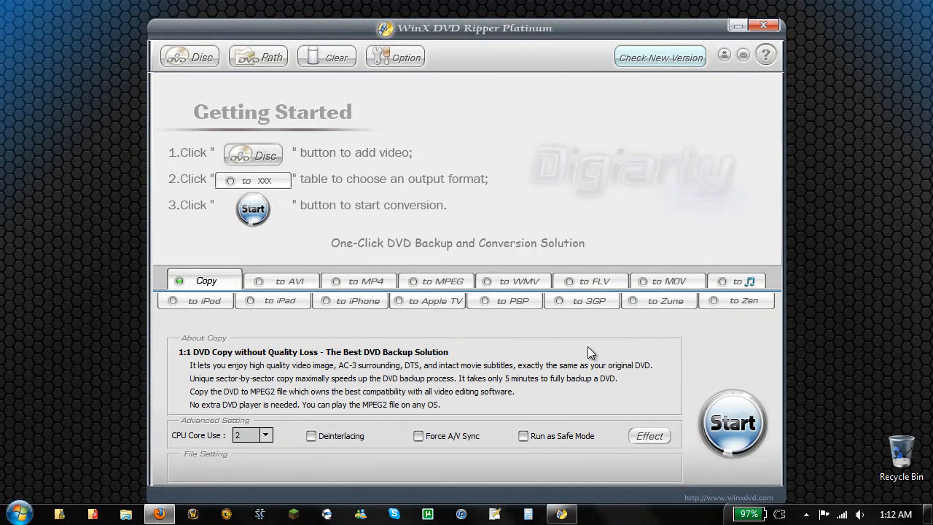
pyautogui.moveTo(586, 367)
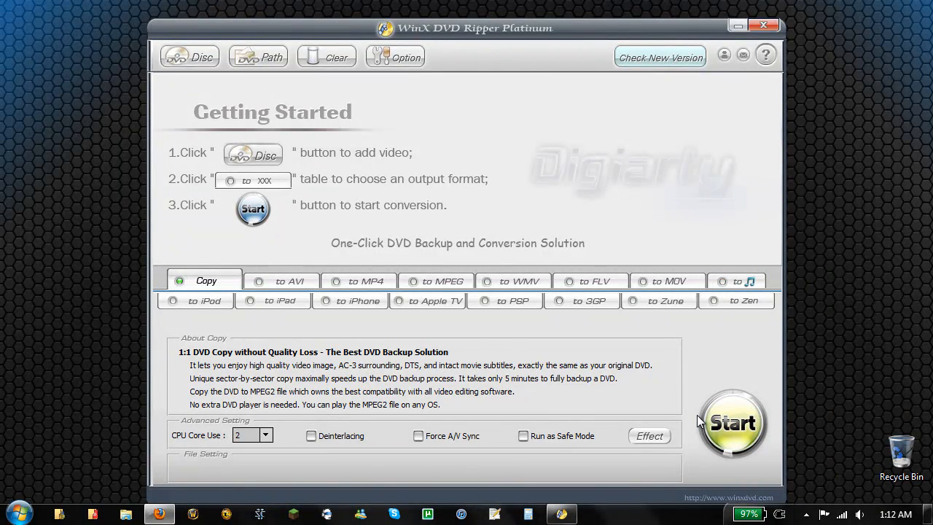
pyautogui.moveTo(456, 363)
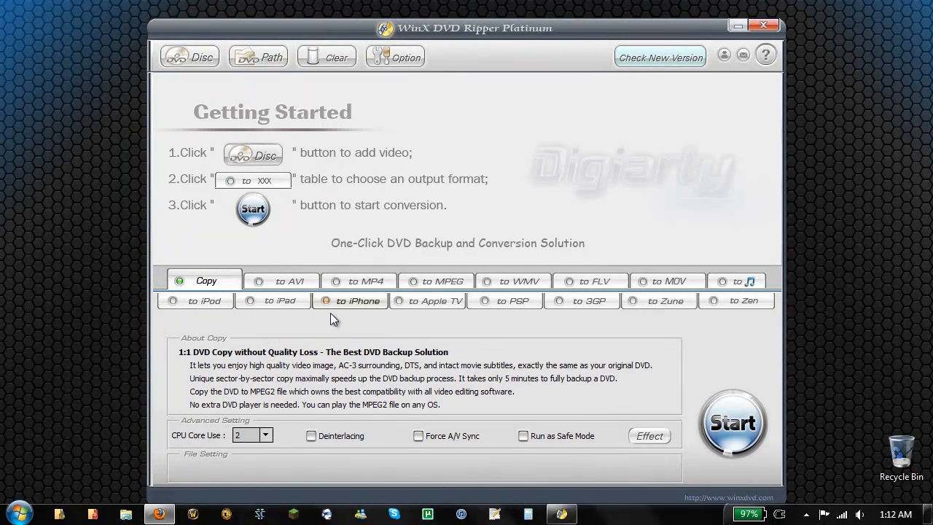
pyautogui.moveTo(846, 347)
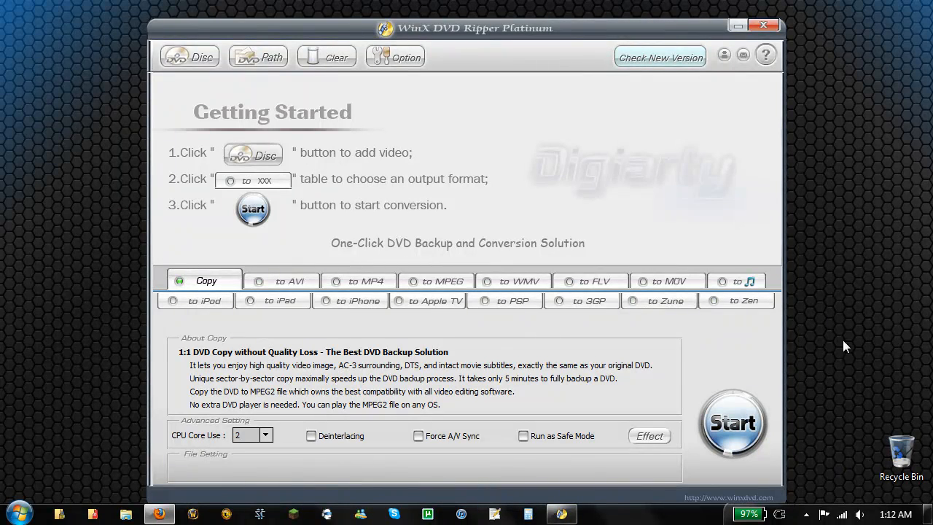
pyautogui.moveTo(855, 337)
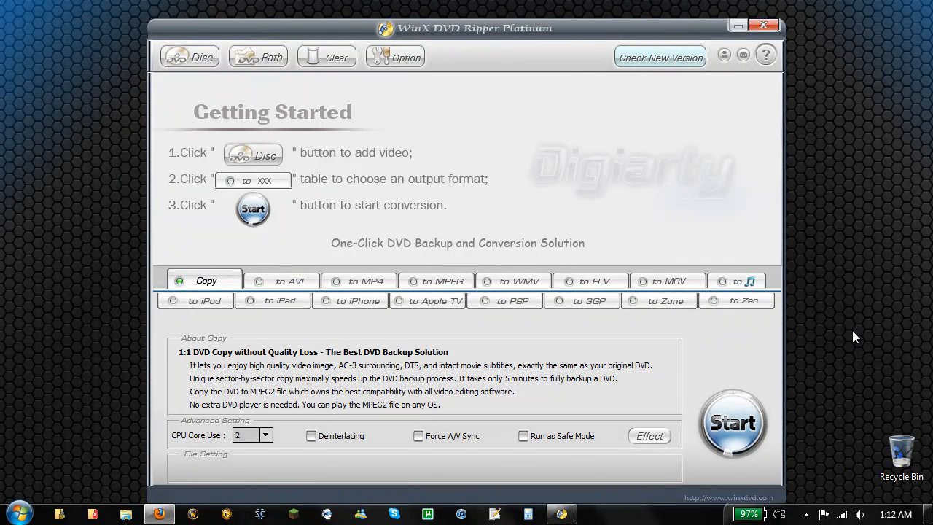
pyautogui.moveTo(845, 337)
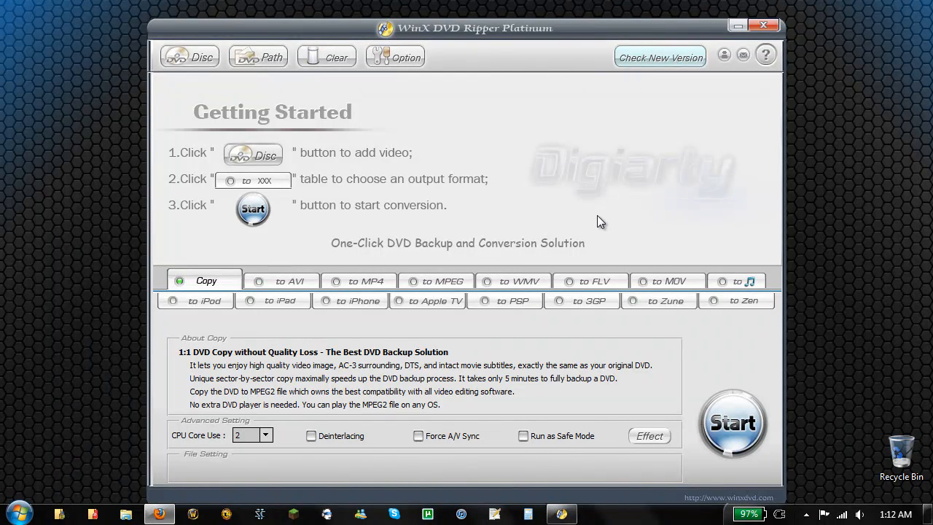
pyautogui.moveTo(571, 227)
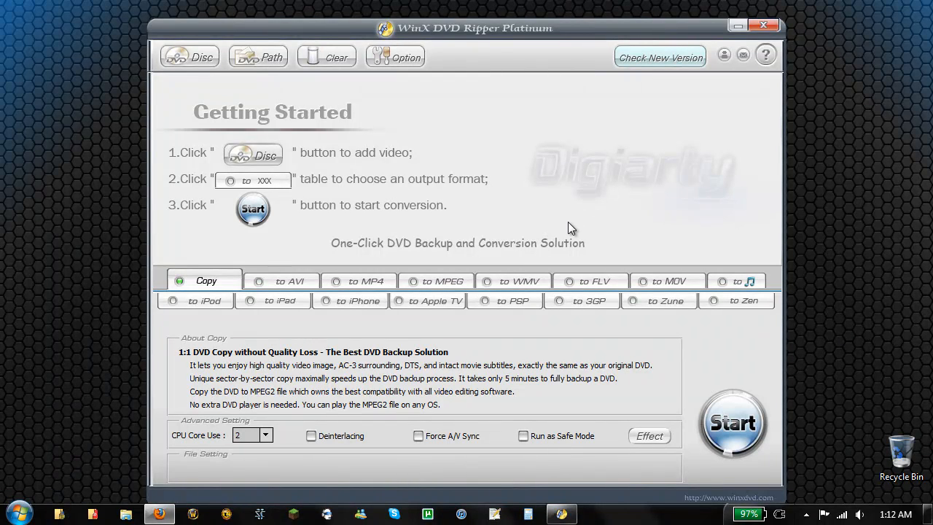
pyautogui.moveTo(60, 290)
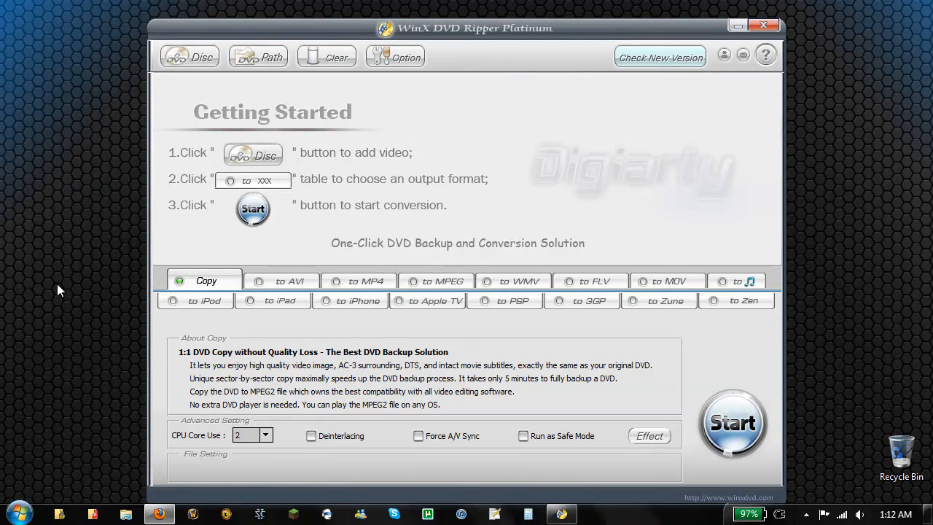
pyautogui.moveTo(73, 282)
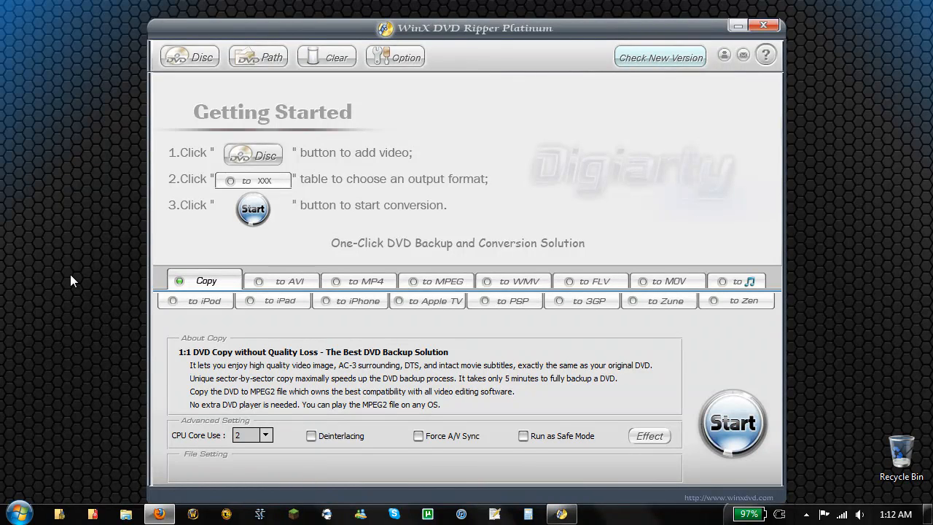
pyautogui.moveTo(53, 288)
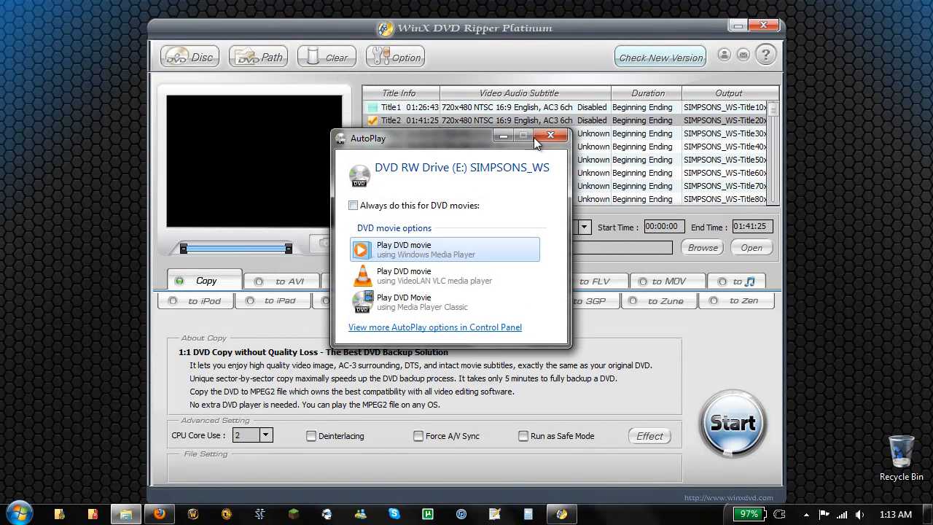
# Step: Close the AutoPlay prompt and review the title list with Title2 checked
pyautogui.click(550, 136)
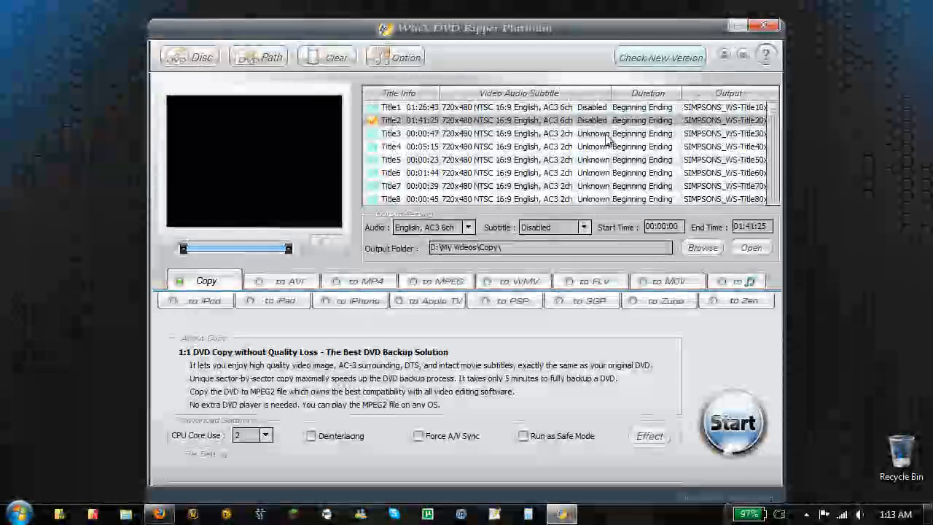
pyautogui.moveTo(780, 134)
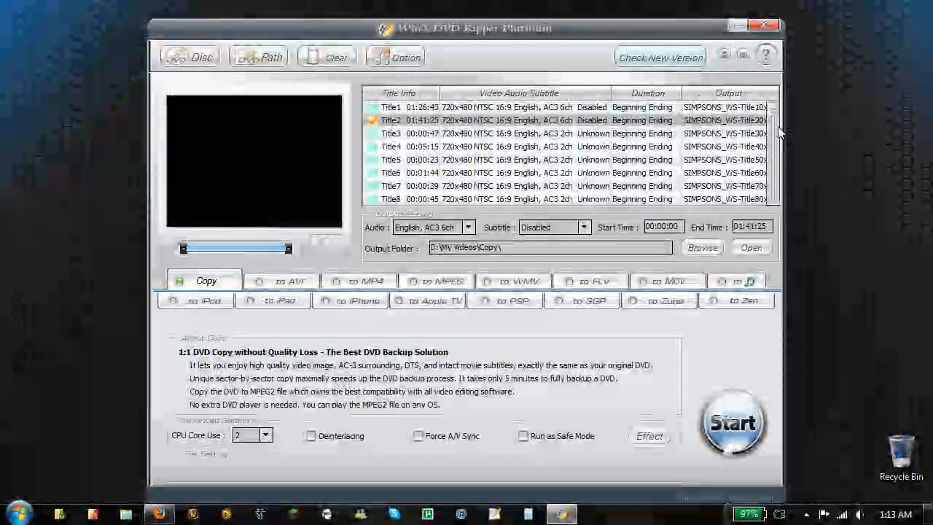
pyautogui.scroll(-3)
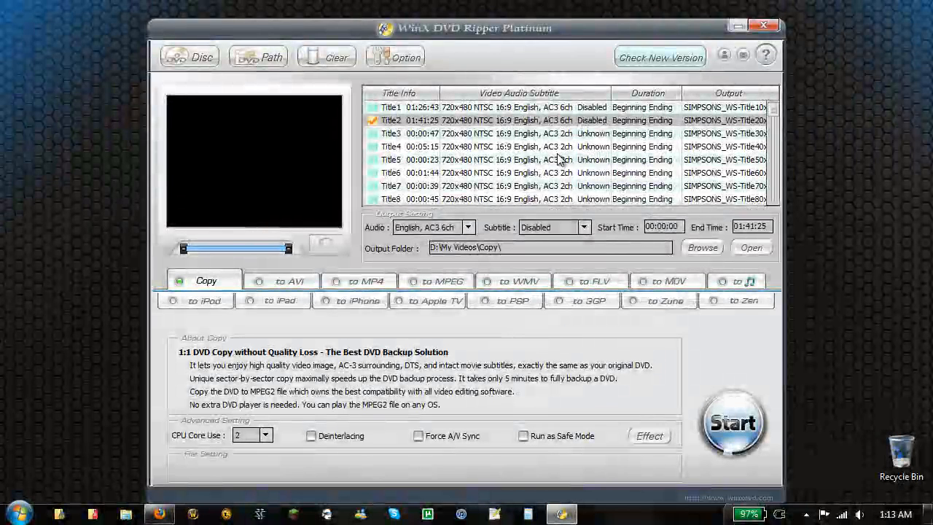
pyautogui.moveTo(191, 251)
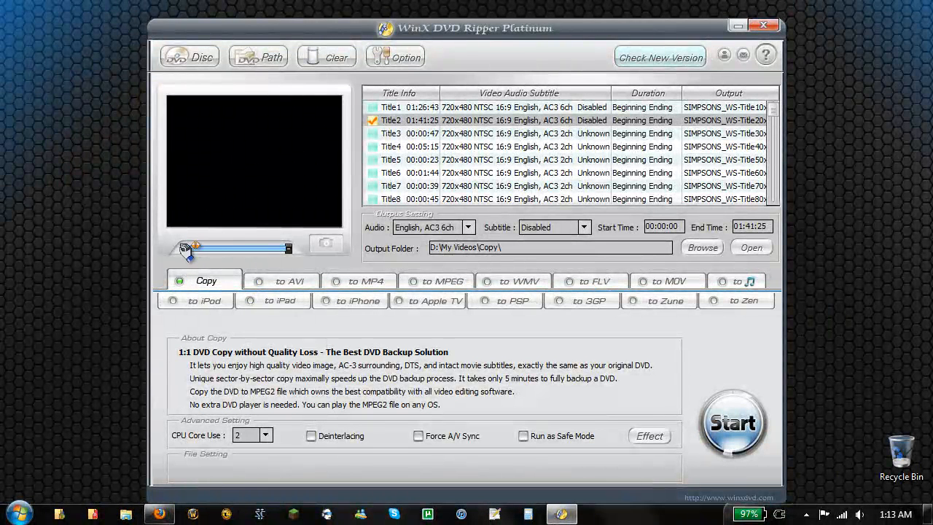
# Step: Drag Title2's left trim handle right until Start Time reads 01:39:54
pyautogui.moveTo(196, 247); pyautogui.dragTo(184, 249)
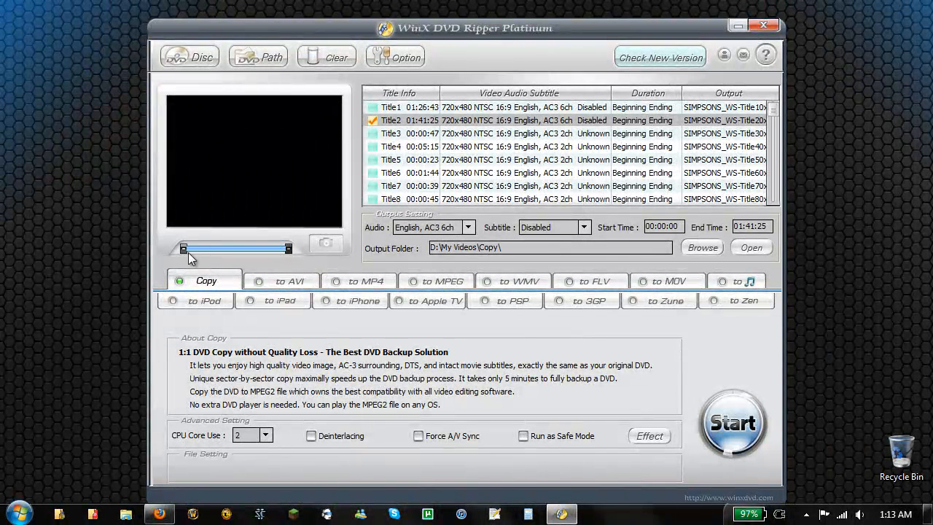
pyautogui.moveTo(175, 262)
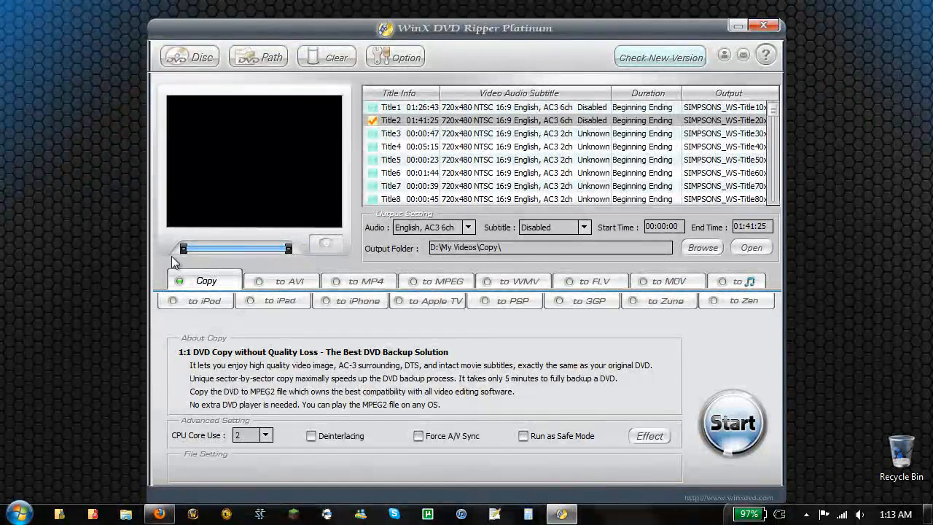
pyautogui.moveTo(182, 249); pyautogui.dragTo(226, 249)
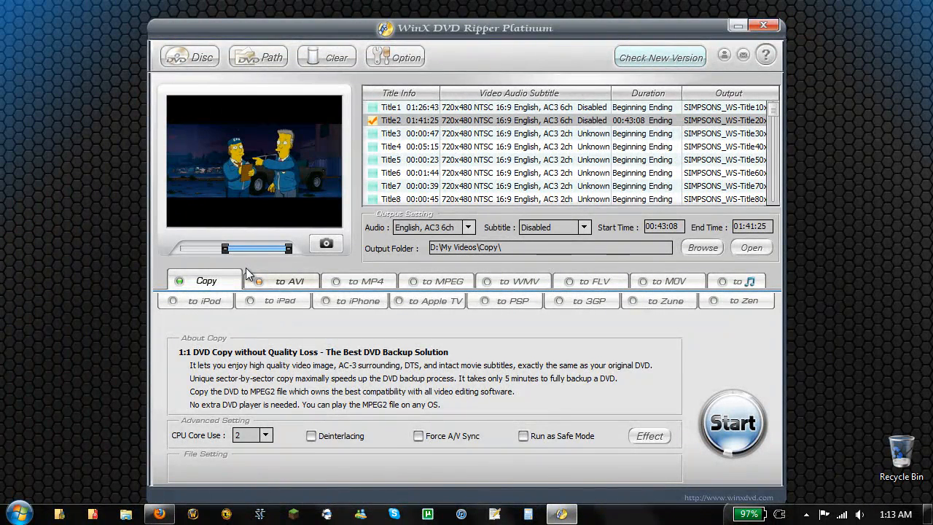
pyautogui.moveTo(208, 248); pyautogui.dragTo(248, 248)
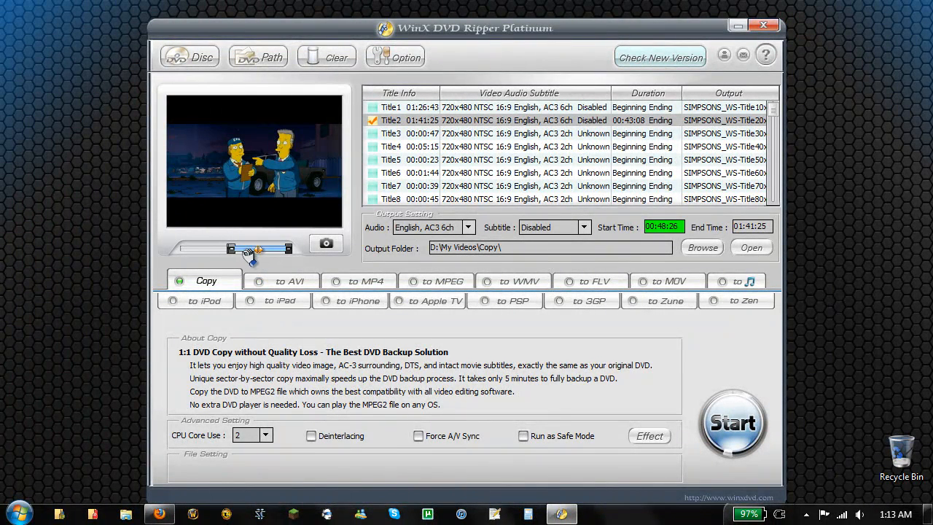
pyautogui.moveTo(232, 247); pyautogui.dragTo(256, 247)
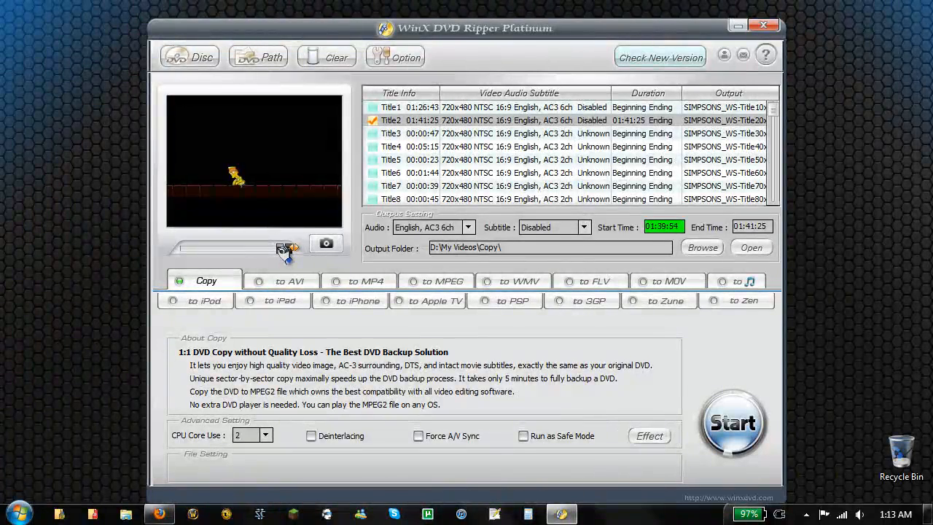
pyautogui.click(281, 249)
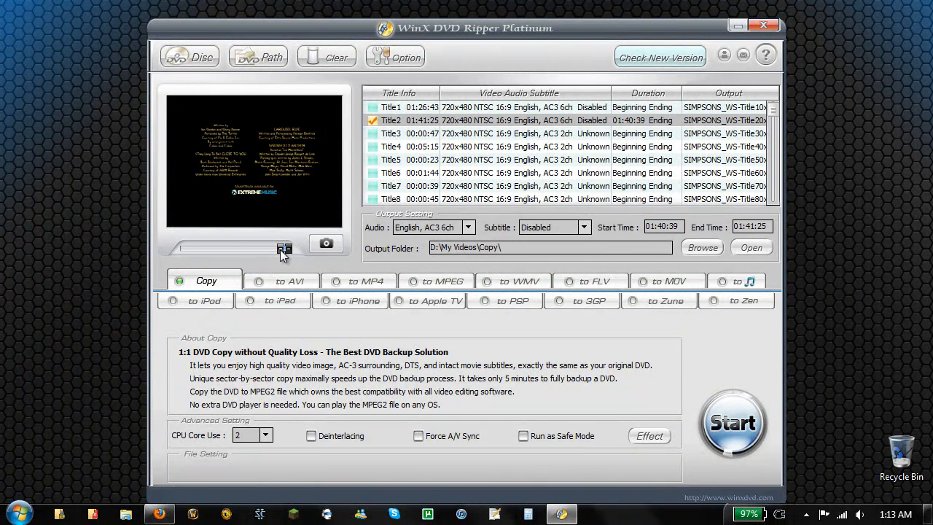
pyautogui.moveTo(373, 249)
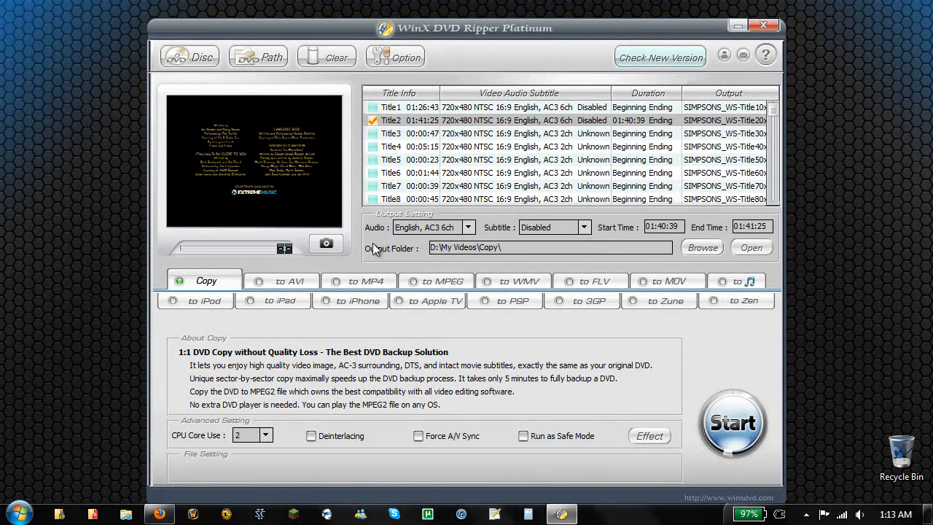
pyautogui.moveTo(352, 266)
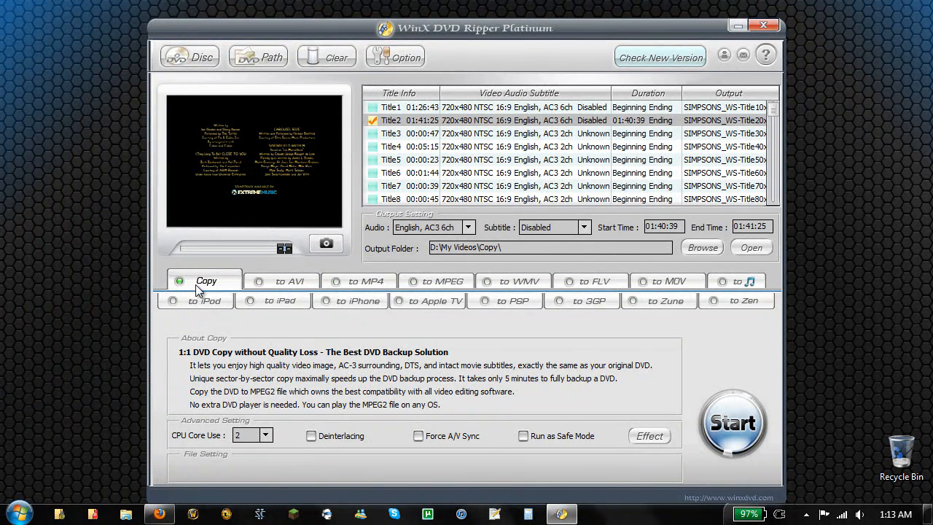
pyautogui.moveTo(735, 423)
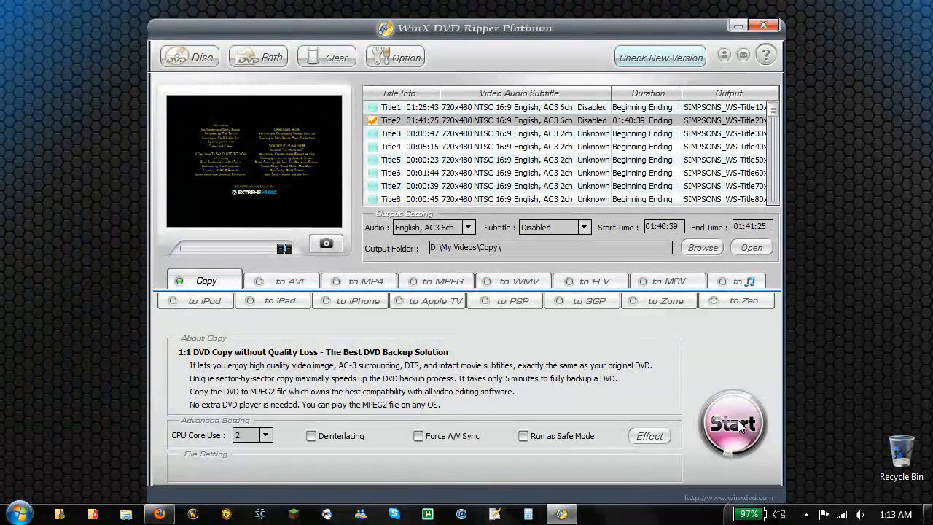
# Step: Start ripping the trimmed Title2 clip to D:\My Videos\Copy
pyautogui.click(734, 423)
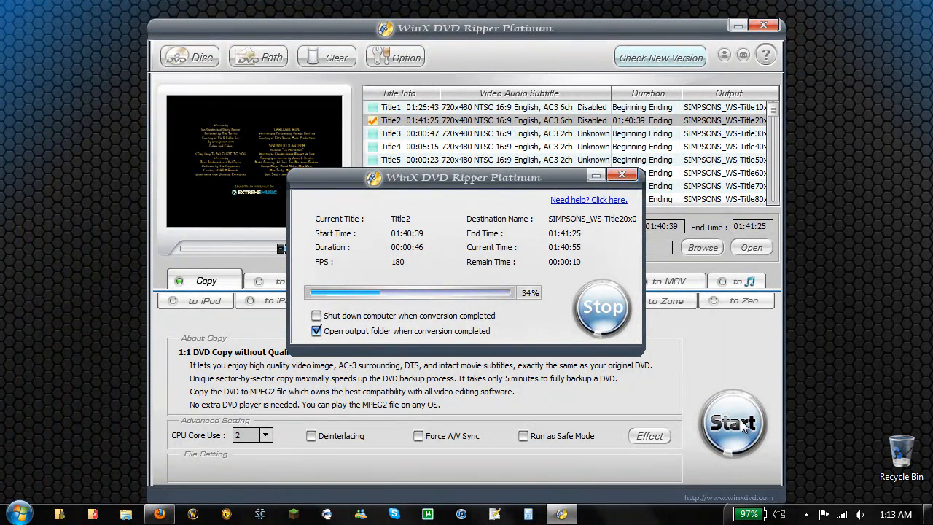
pyautogui.moveTo(455, 331)
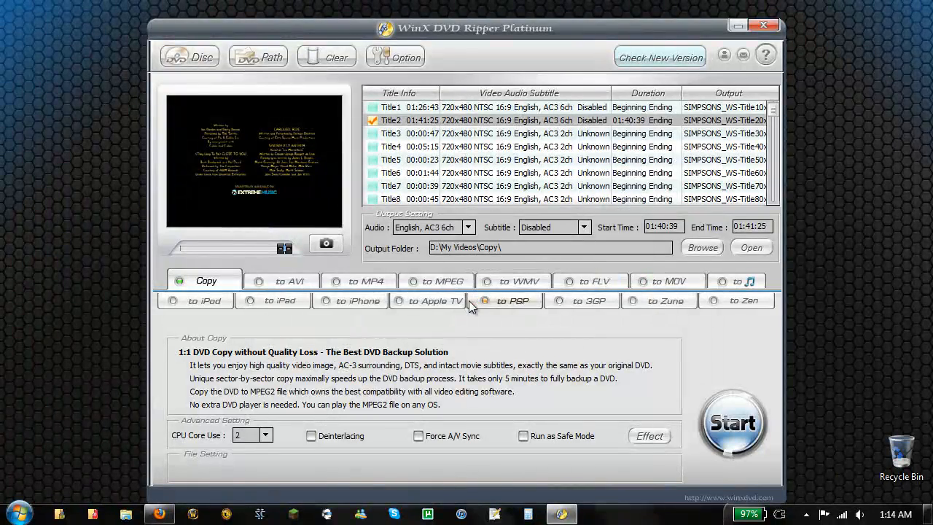
# Step: Select and play SIMPSONS_WS-Title20x001m31s.mpeg in the Copy folder
pyautogui.click(751, 247)
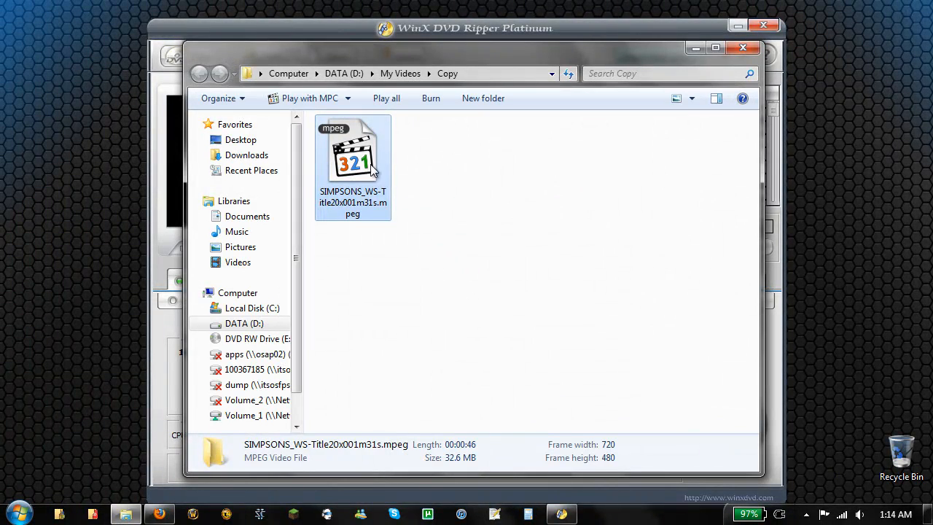
pyautogui.click(352, 153)
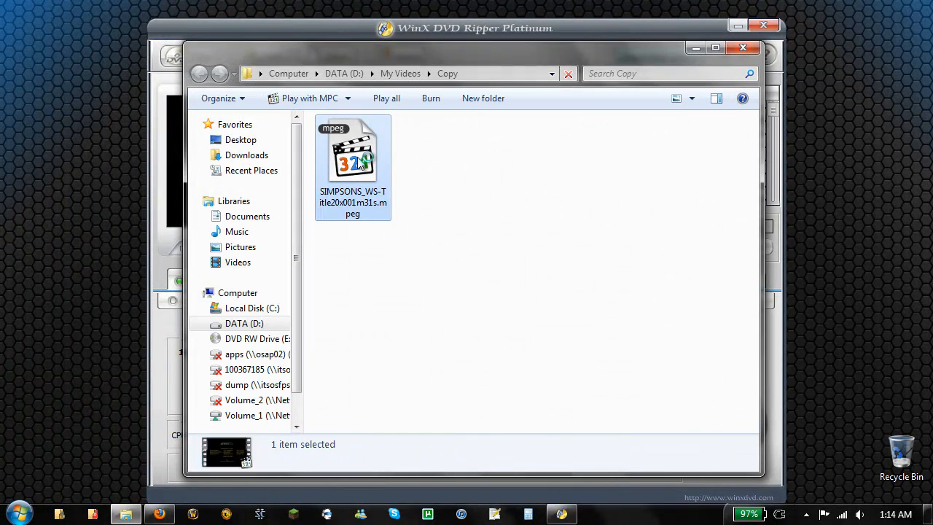
pyautogui.doubleClick(353, 150)
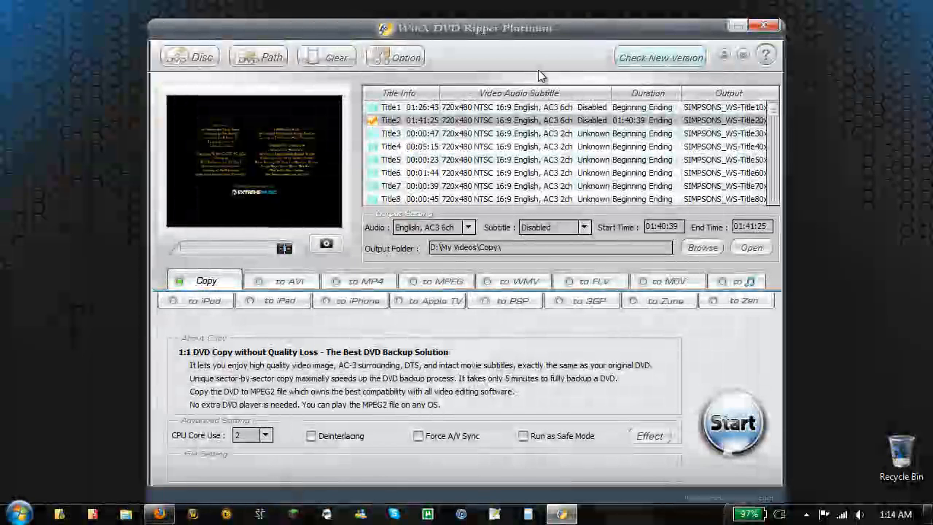
# Step: Switch the output format to AVI and pick a 32000 audio sample rate
pyautogui.click(282, 280)
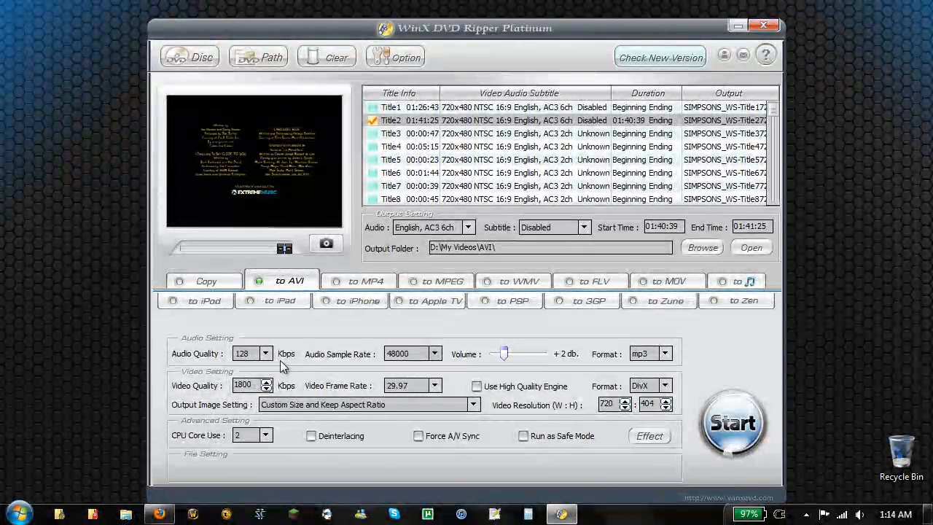
pyautogui.click(265, 353)
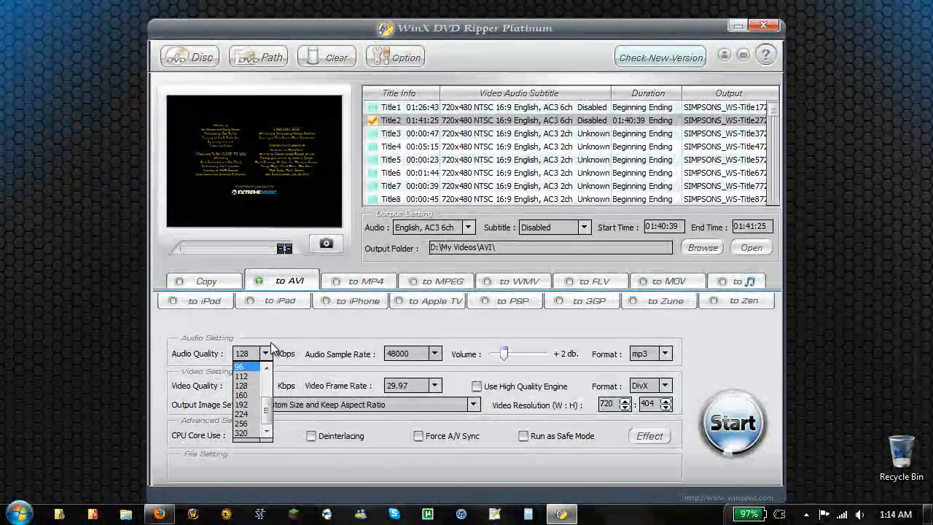
pyautogui.click(434, 353)
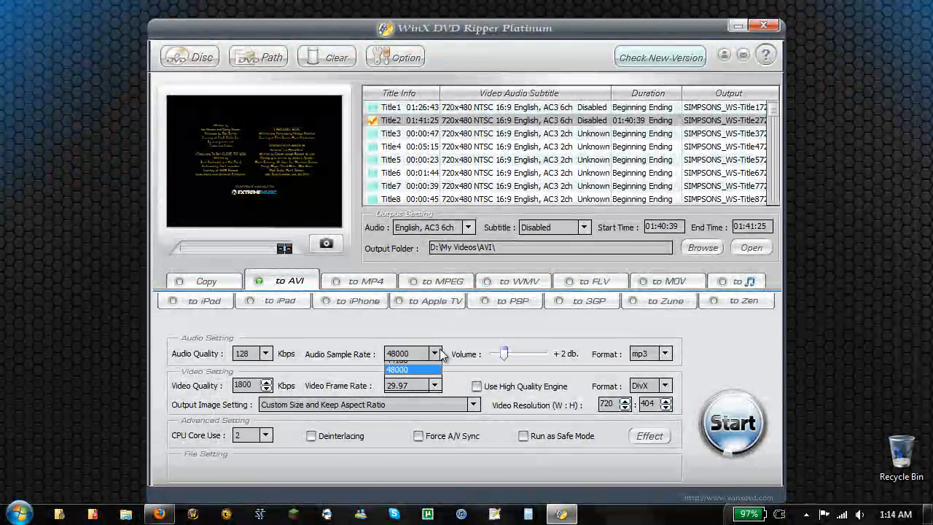
pyautogui.click(408, 369)
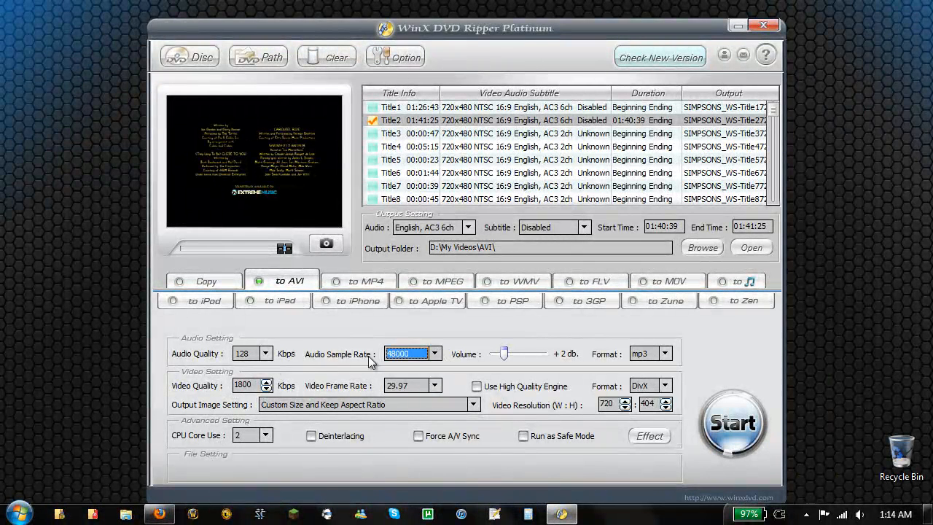
pyautogui.moveTo(420, 337)
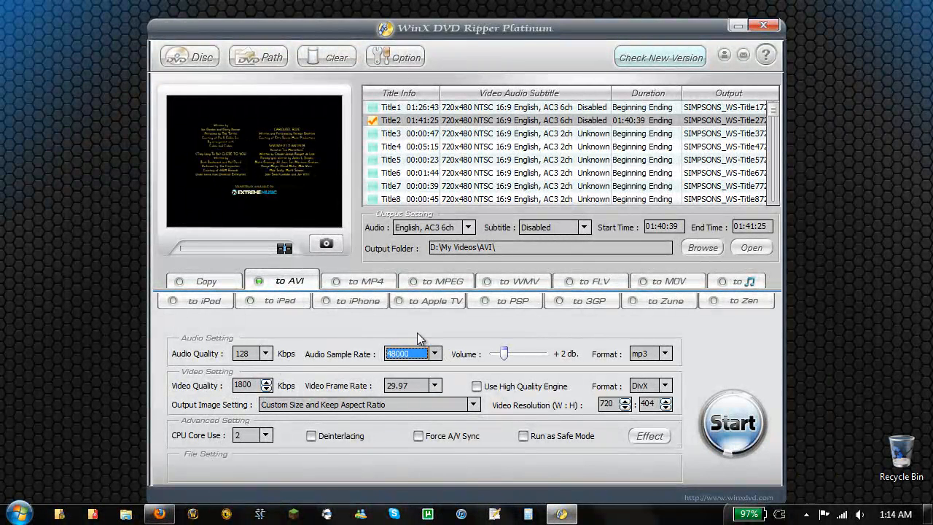
pyautogui.moveTo(471, 332)
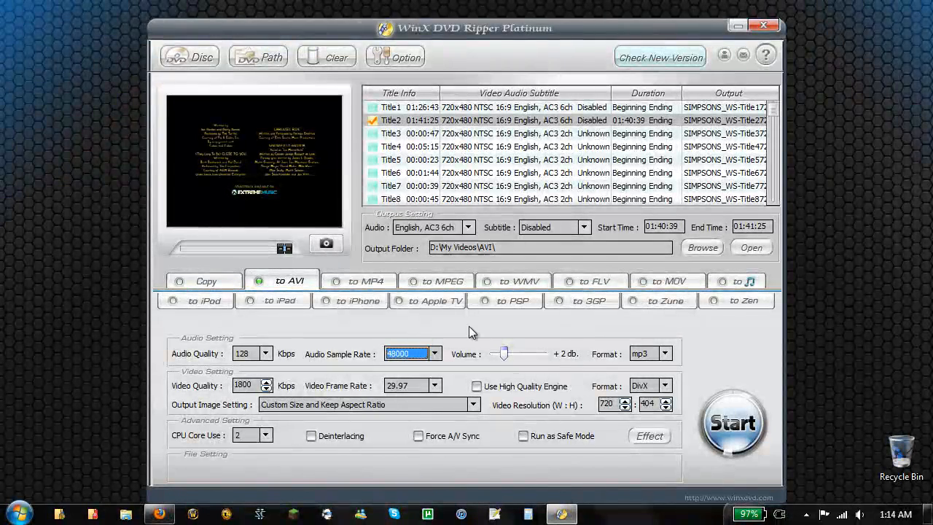
pyautogui.moveTo(416, 385)
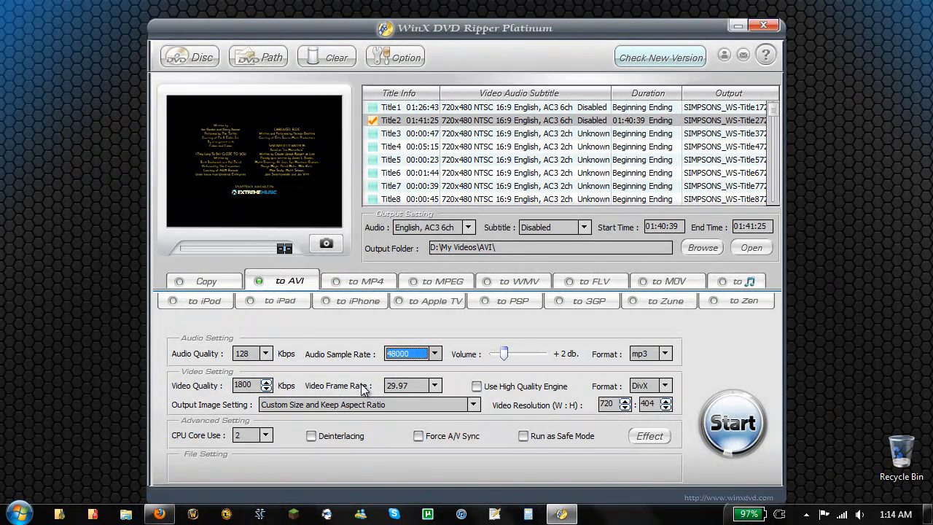
pyautogui.moveTo(459, 371)
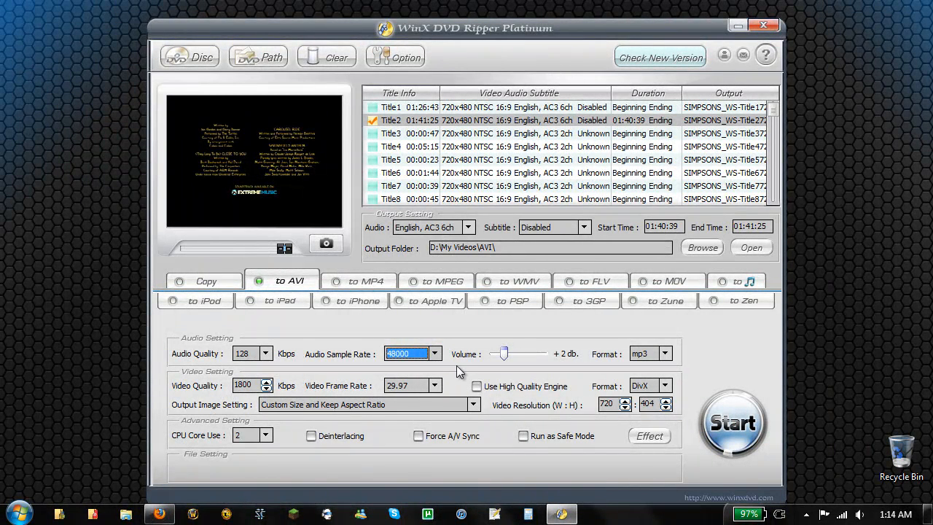
pyautogui.moveTo(587, 392)
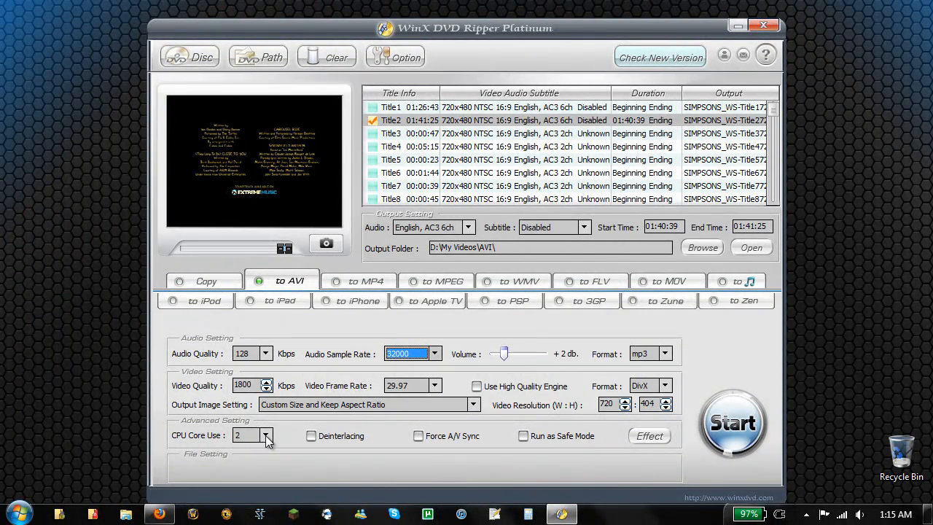
pyautogui.click(265, 435)
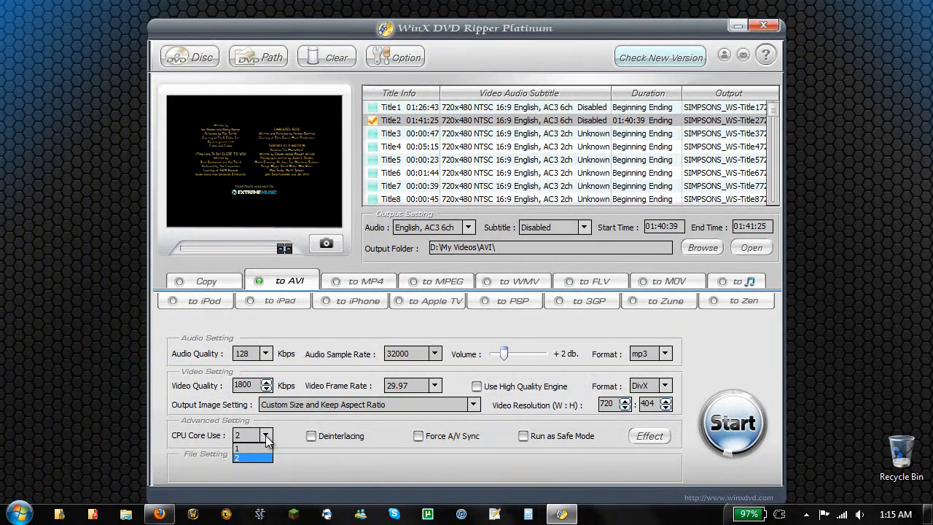
pyautogui.moveTo(272, 330)
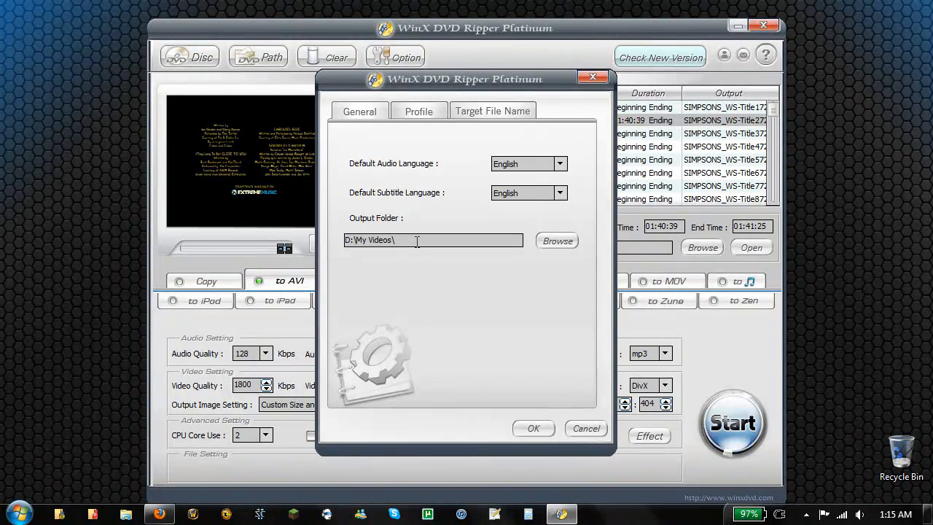
pyautogui.moveTo(327, 426)
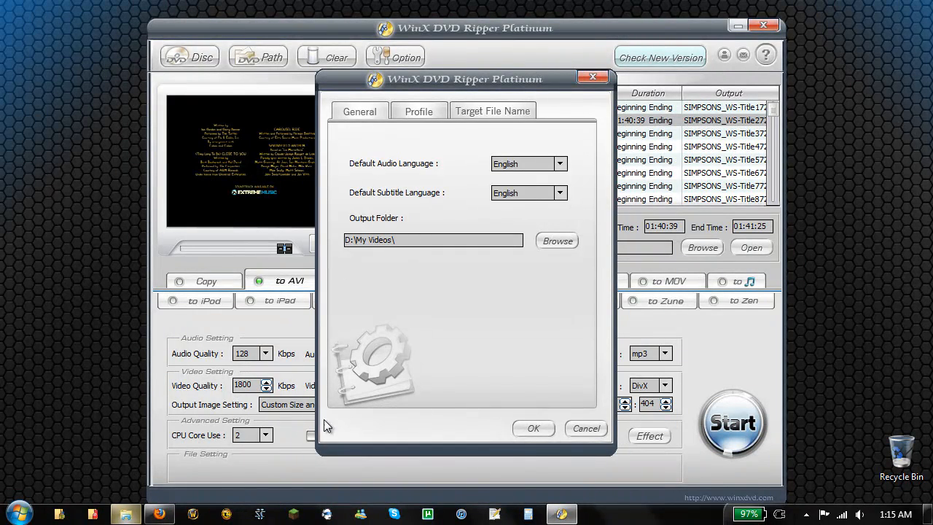
pyautogui.click(557, 241)
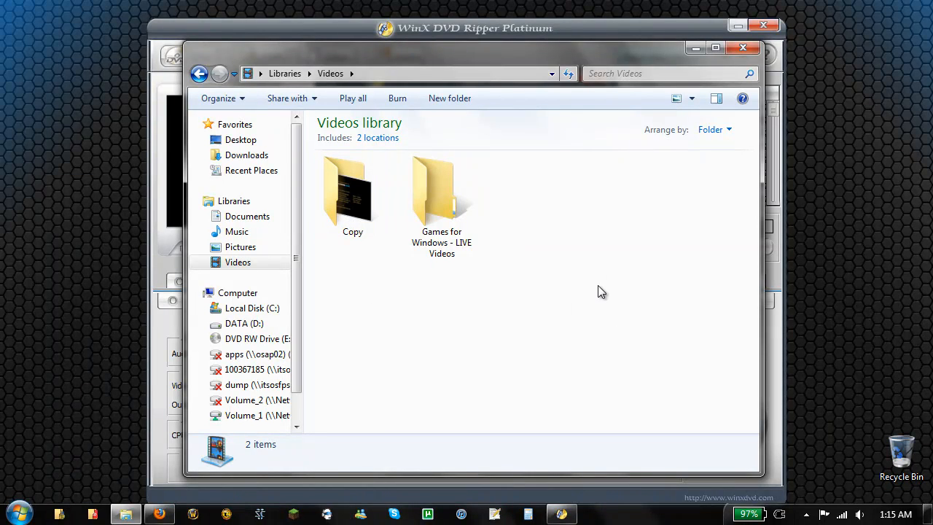
pyautogui.moveTo(676, 98)
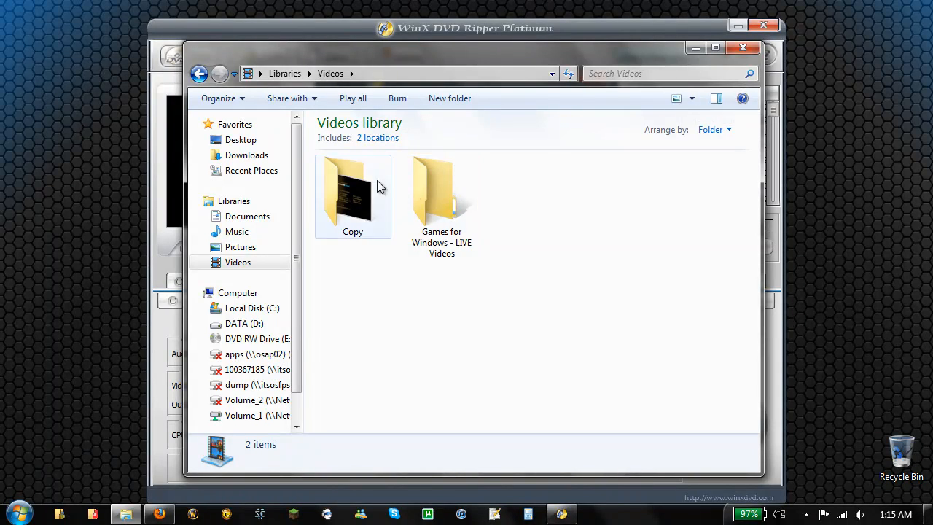
# Step: Open the Videos library's Copy folder to view the ripped MPEG, then close Explorer
pyautogui.doubleClick(352, 193)
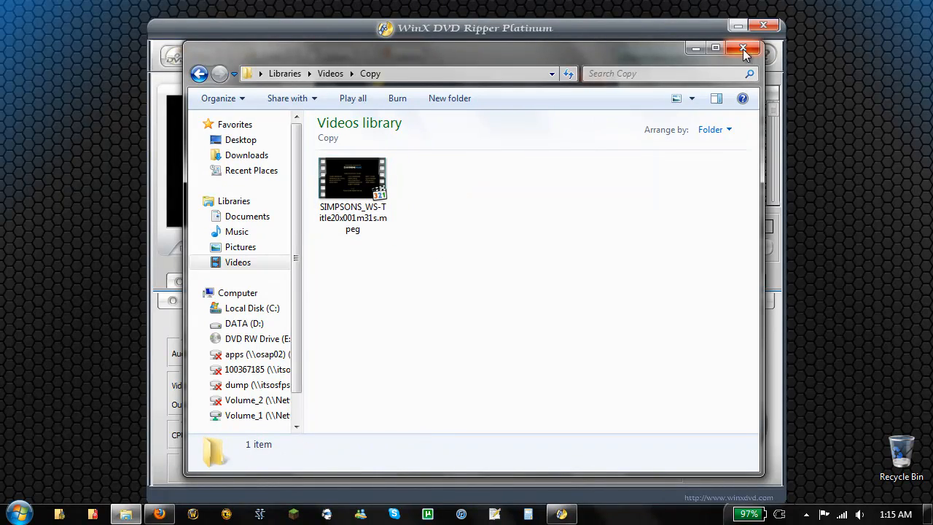
pyautogui.click(743, 47)
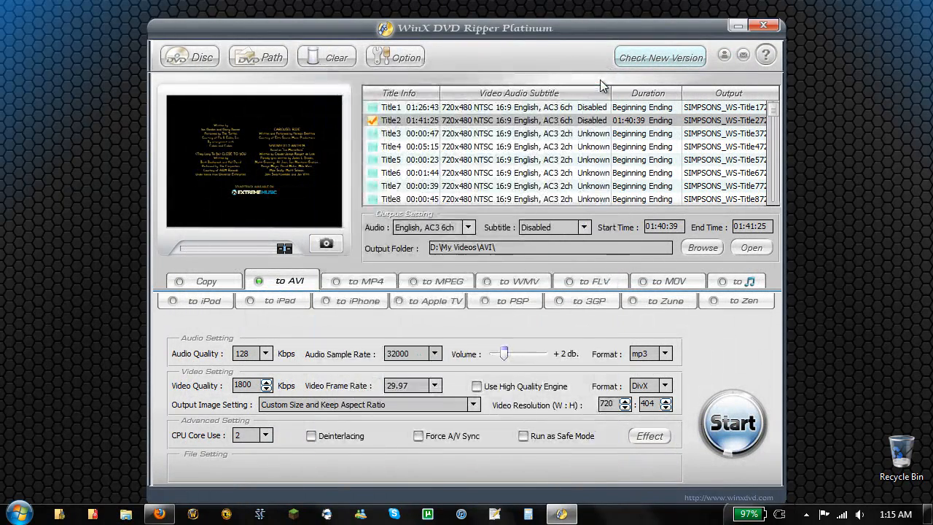
pyautogui.moveTo(555, 76)
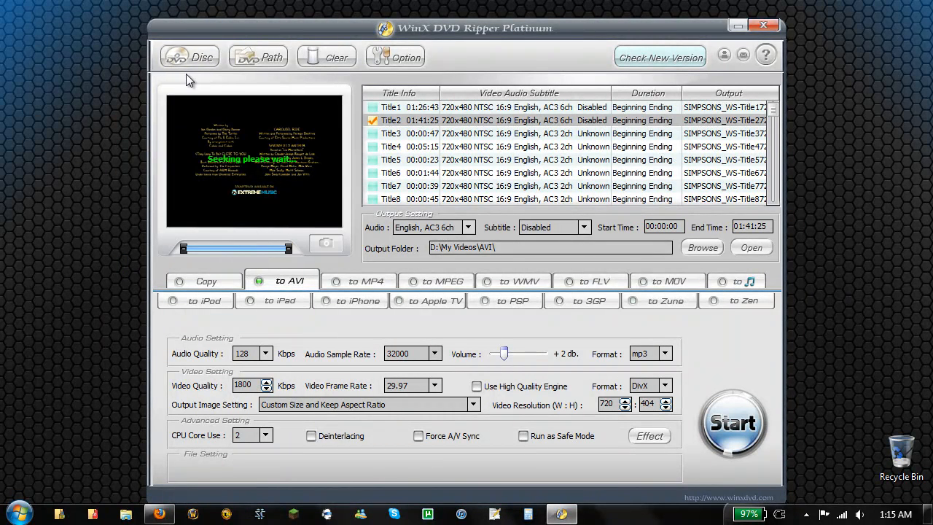
pyautogui.moveTo(92, 109)
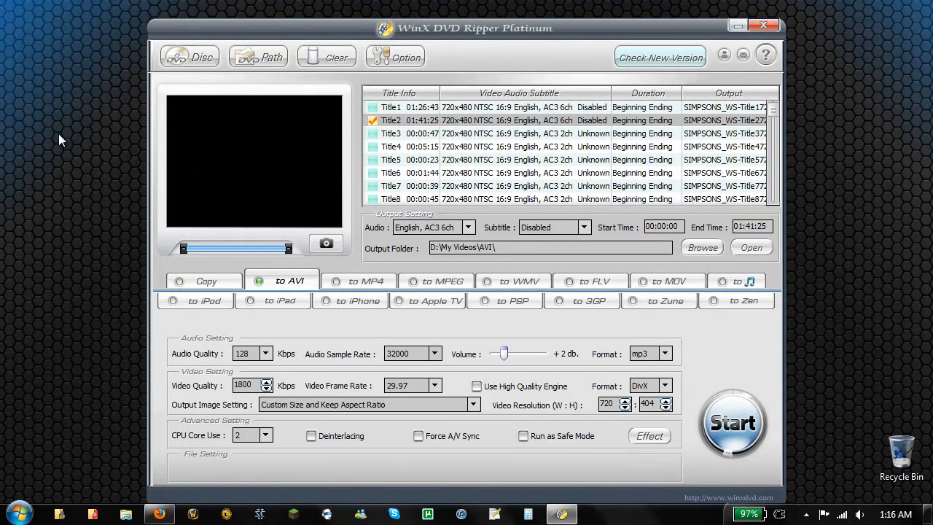
pyautogui.moveTo(228, 235)
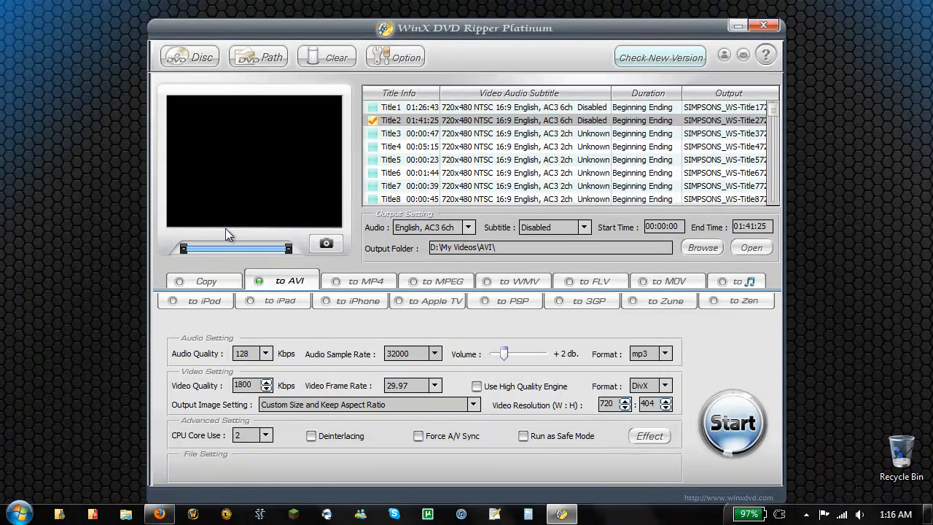
pyautogui.moveTo(253, 230)
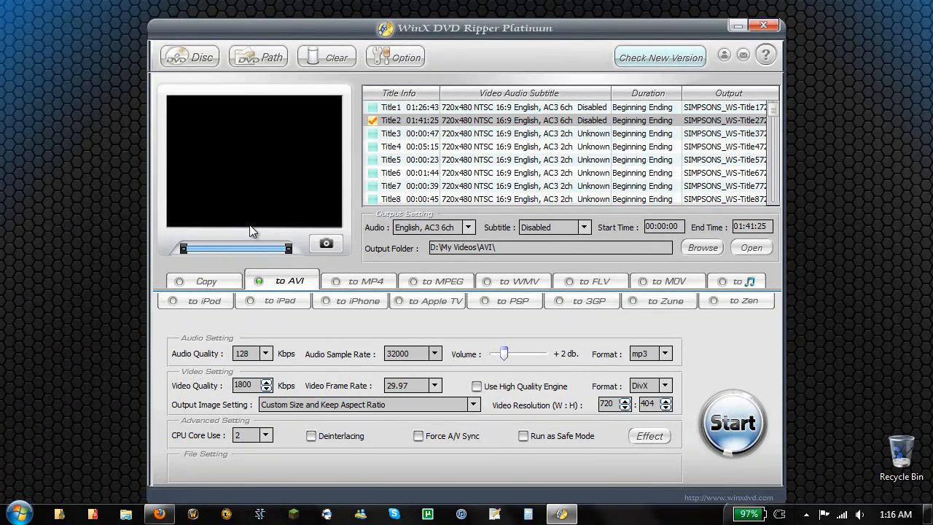
pyautogui.moveTo(446, 353)
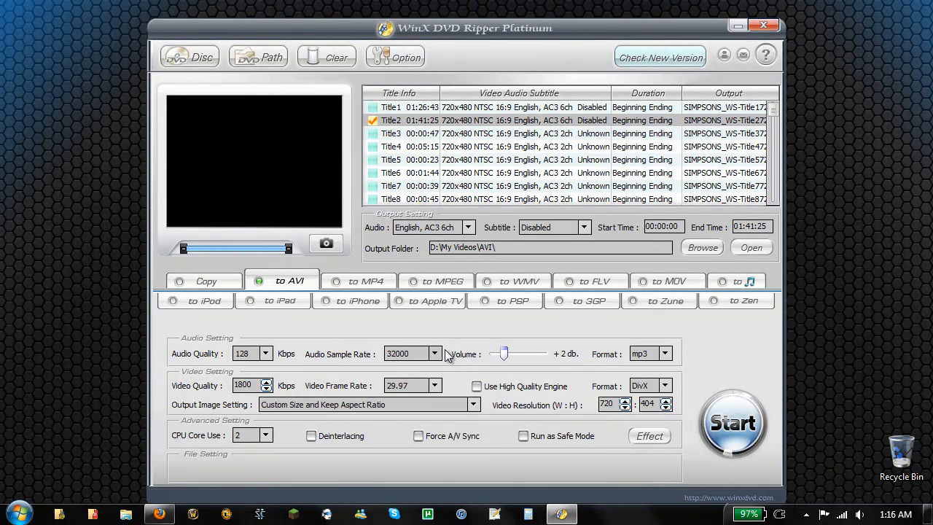